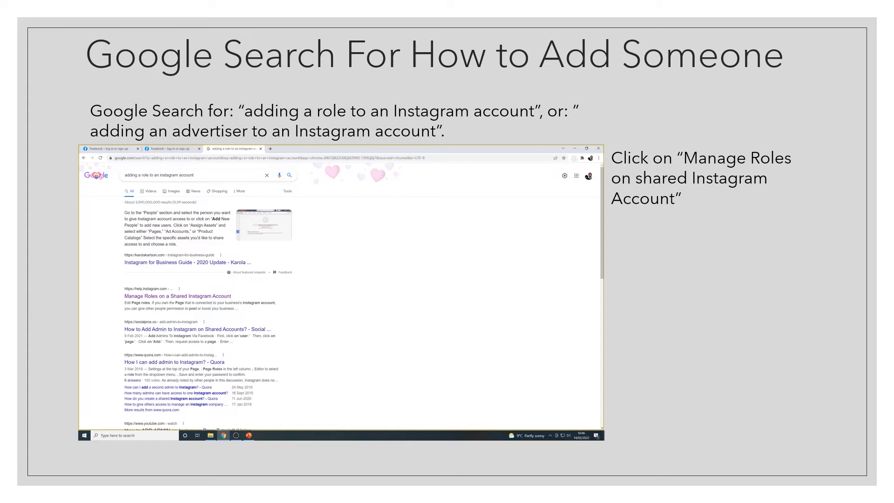
# Advance past the Google search slide to the 'Manage Roles on a Shared Instagram Account' slide
pyautogui.click(177, 295)
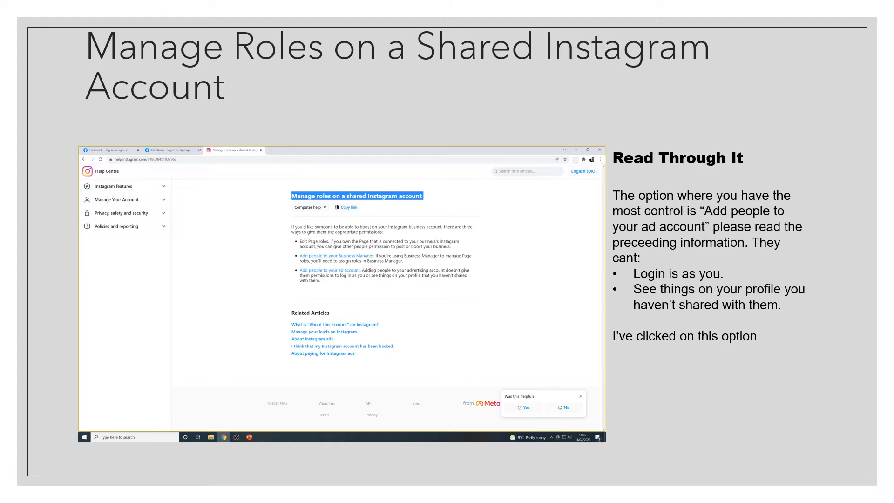
# Advance from the Manage Roles slide to 'The Add People Screen' slide
pyautogui.click(329, 270)
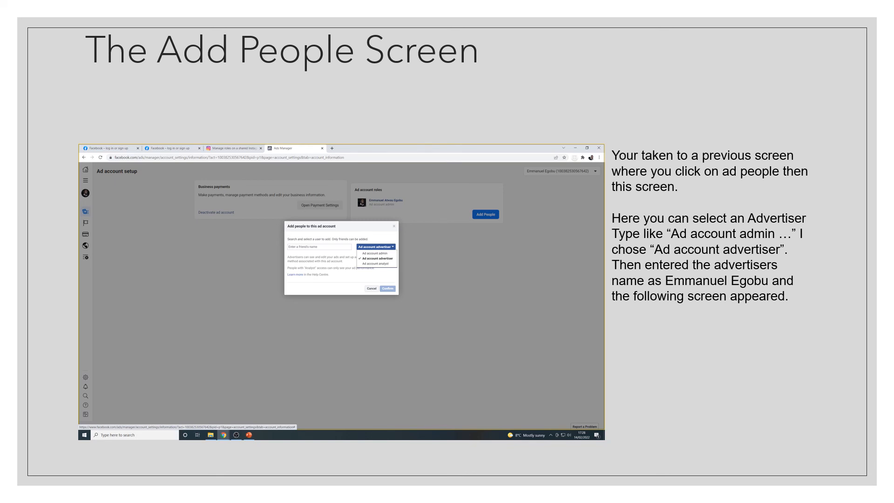
# Advance from 'The Add People Screen' to 'The Final Screen' slide showing the added advertiser
pyautogui.click(388, 288)
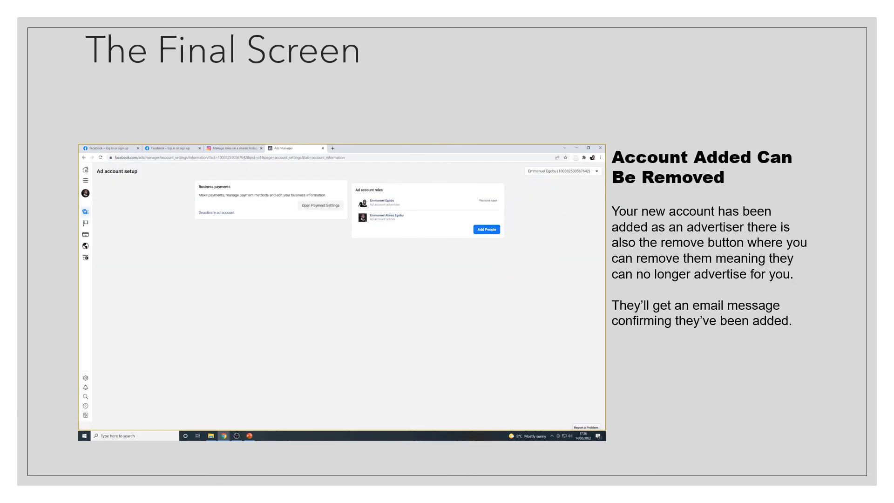